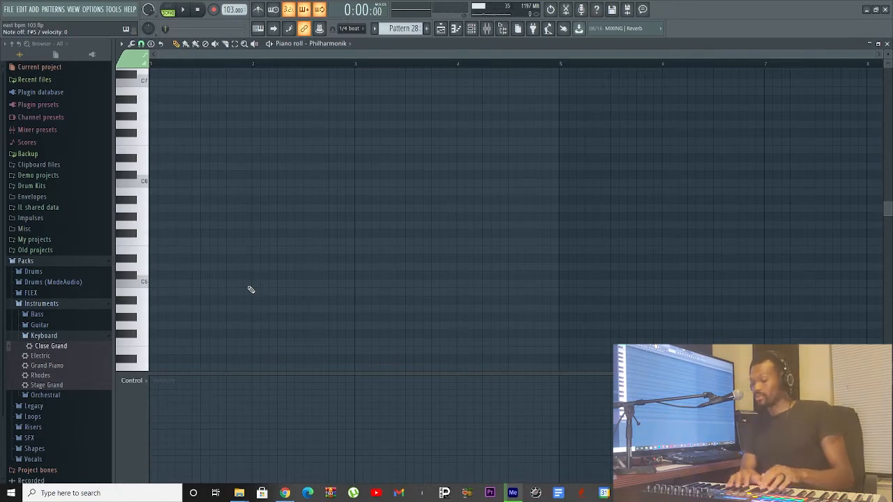
Step: Record a six-note held pluck melody into the Philharmonik piano roll from the MIDI keyboard
{"action": "left_click", "coordinate": [126, 235]}
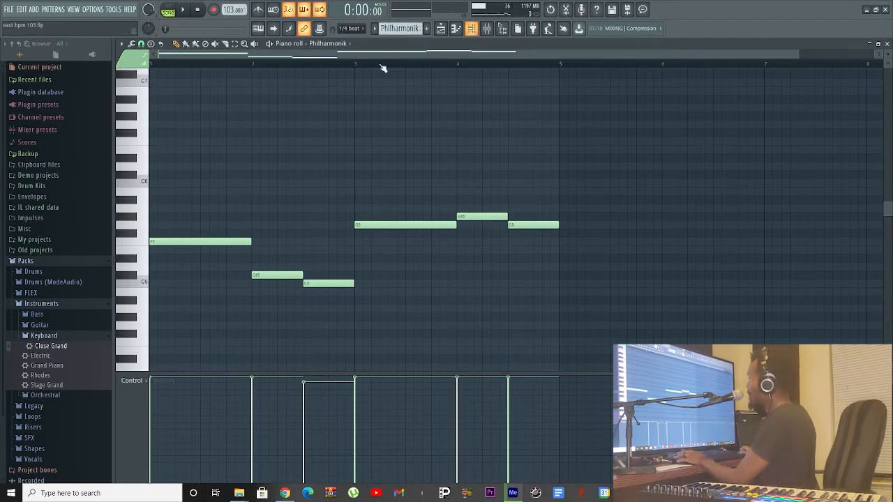
Step: Record two long sustained notes into the Close Grand #2 piano roll
{"action": "left_click", "coordinate": [183, 10]}
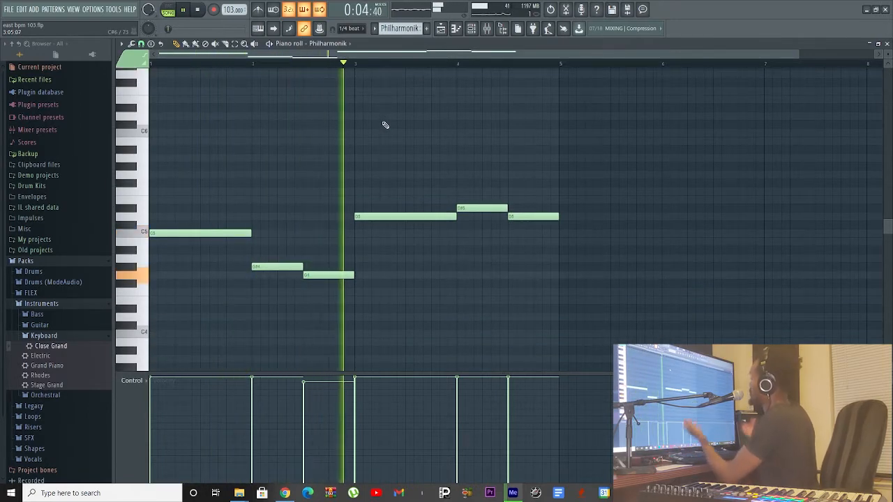
{"action": "left_click", "coordinate": [198, 9]}
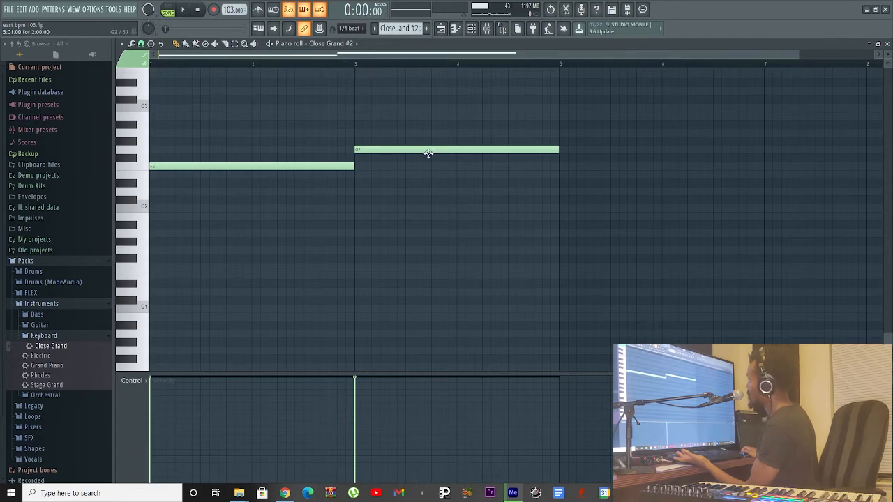
Step: Record a four-bar rising-and-falling short-note arpeggio into the Close Grand piano roll
{"action": "left_click", "coordinate": [183, 8]}
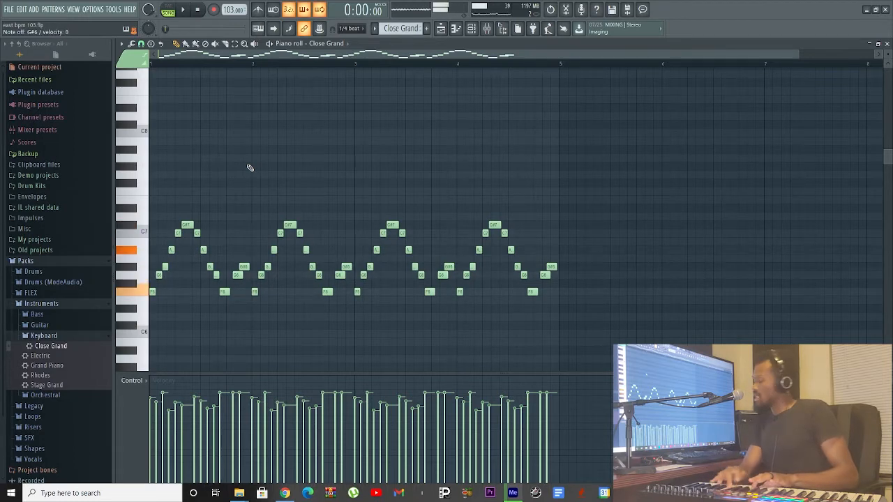
Step: Leave the Close Grand piano roll and show the Playlist arrangement of all patterns
{"action": "left_click", "coordinate": [183, 10]}
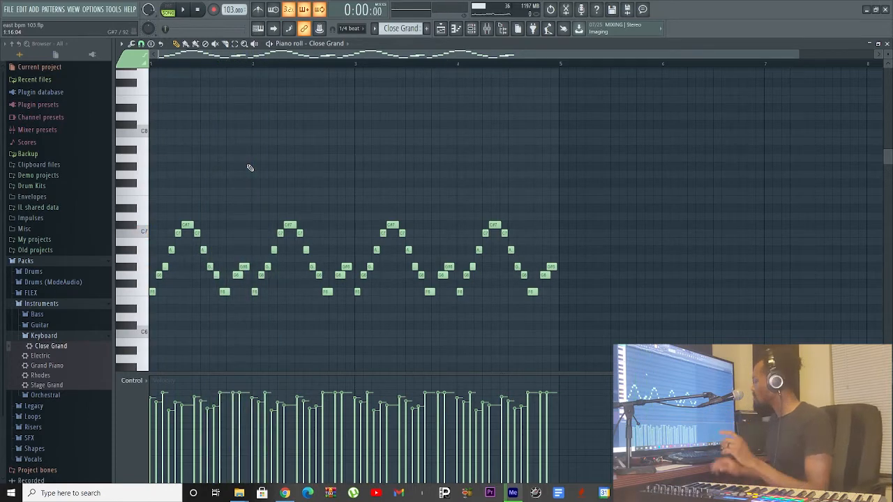
{"action": "left_click", "coordinate": [181, 10]}
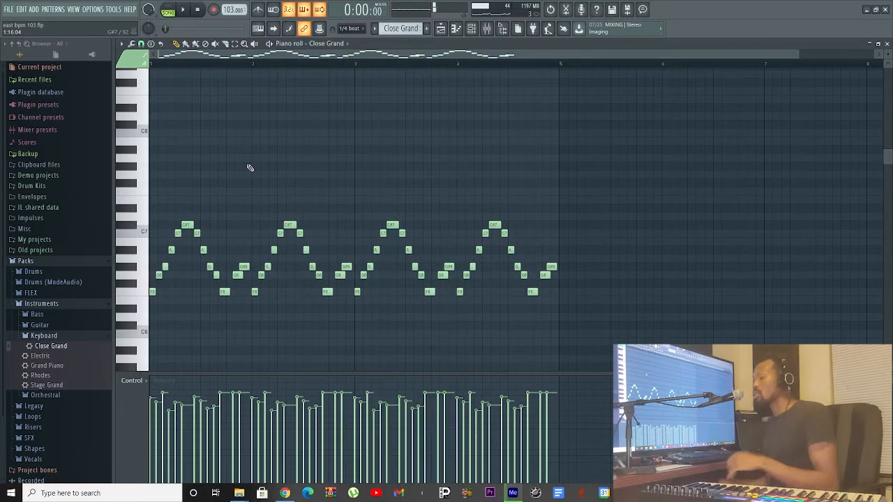
{"action": "mouse_move", "coordinate": [285, 150]}
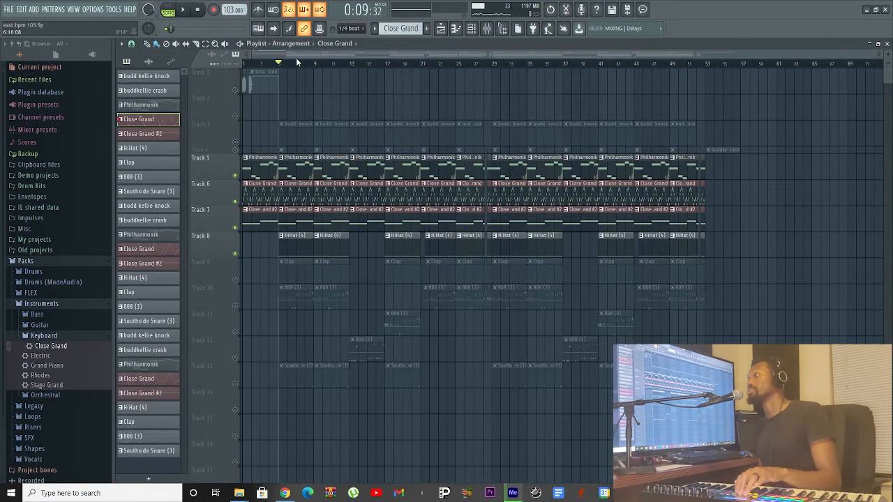
Step: Place eight evenly spaced short clap hits in the Clap piano roll
{"action": "left_click", "coordinate": [183, 9]}
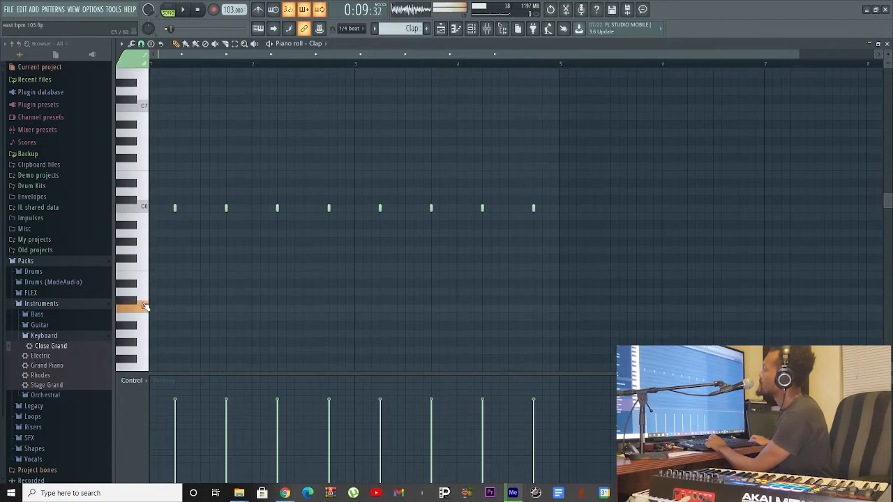
Step: Bring the 808 (3) pattern's short multi-pitch bass notes into view for editing
{"action": "scroll", "scroll_direction": "down", "scroll_amount": 3}
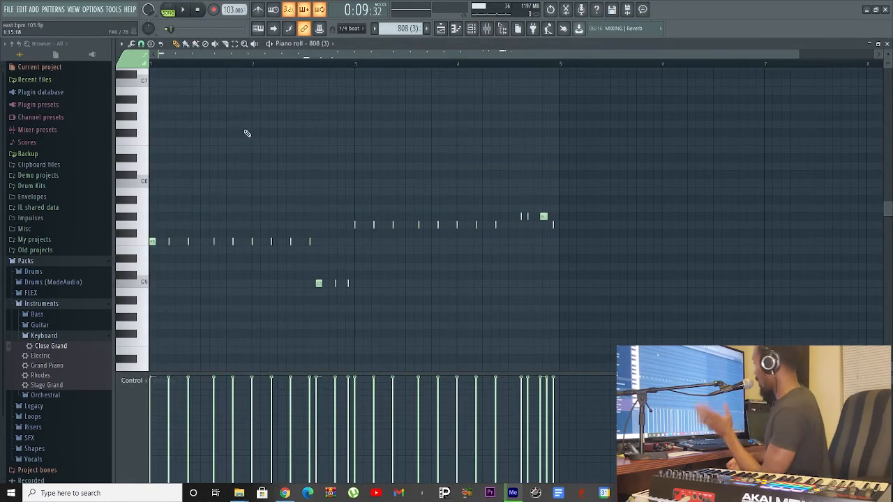
Step: Draw an unevenly spaced row of single-pitch snare hits in the Southside Snare (3) piano roll
{"action": "left_click", "coordinate": [183, 8]}
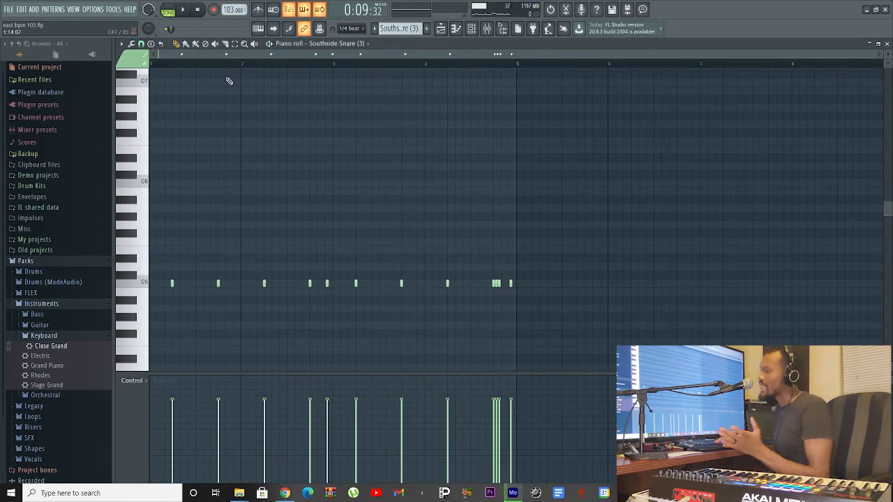
Step: Fill out the 808 (3) bassline with longer notes spread across three pitch rows
{"action": "left_click", "coordinate": [183, 8]}
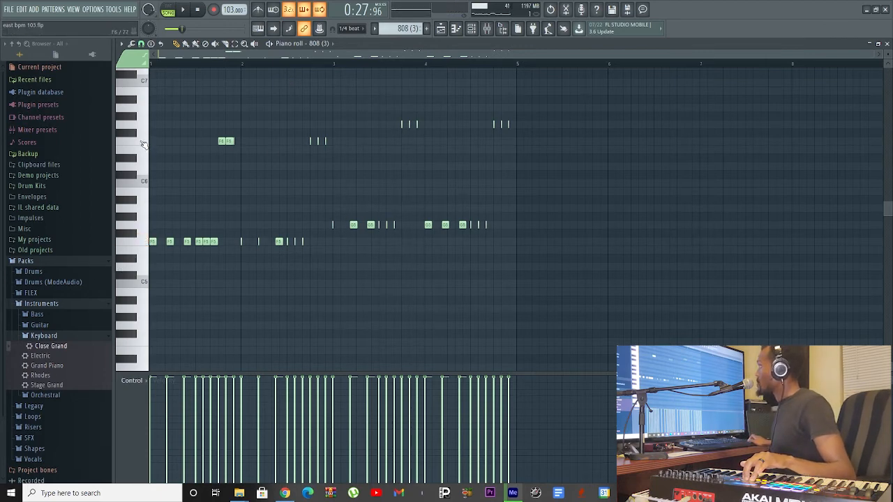
Step: Remove the high 808 (3) notes and merge the opening notes into one long low note
{"action": "left_click", "coordinate": [132, 139]}
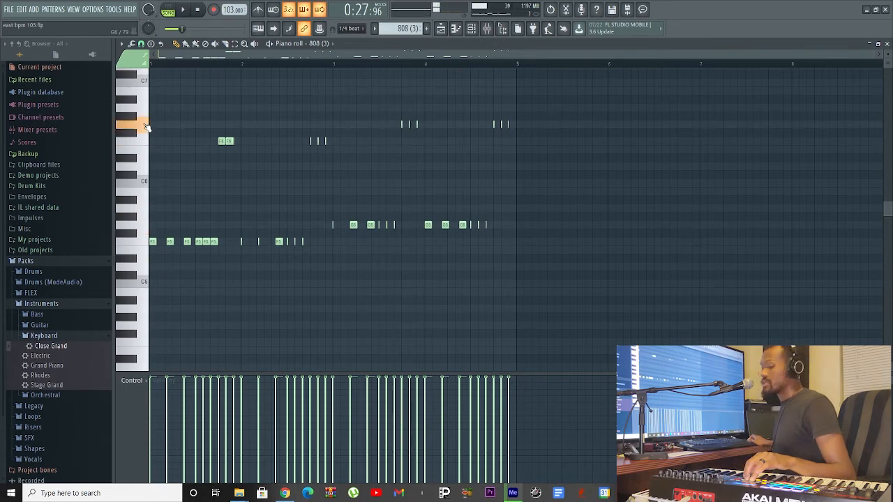
{"action": "left_click", "coordinate": [183, 9]}
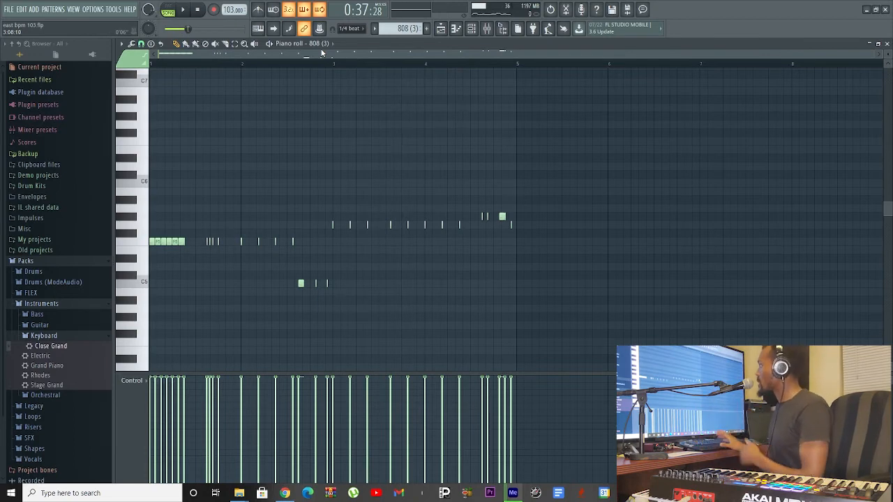
Step: Paint the 808 (3) and Southside Snare (3) patterns onto playlist tracks 10–13
{"action": "left_click", "coordinate": [183, 9]}
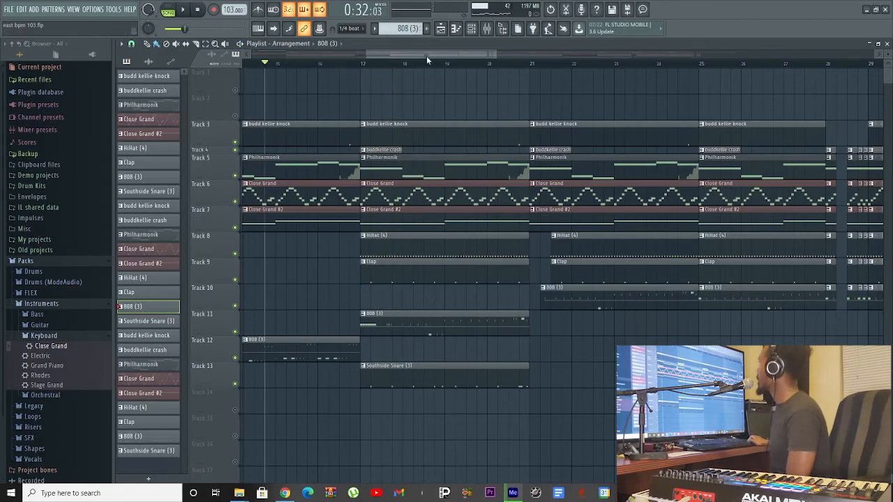
Step: Place a short audio sample at bar 1 of Track 1, ahead of the arranged patterns
{"action": "left_click", "coordinate": [183, 8]}
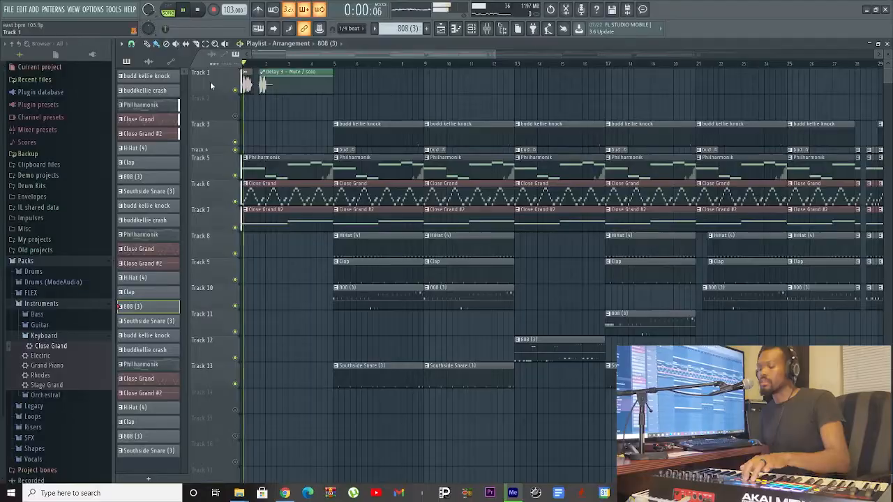